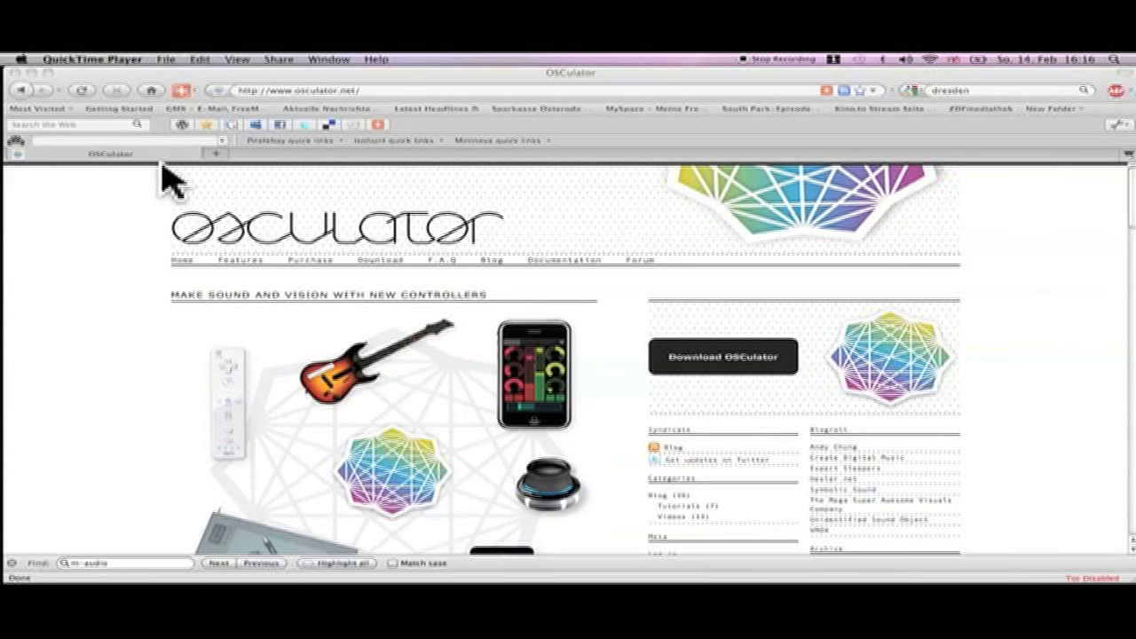
pyautogui.moveTo(369, 217)
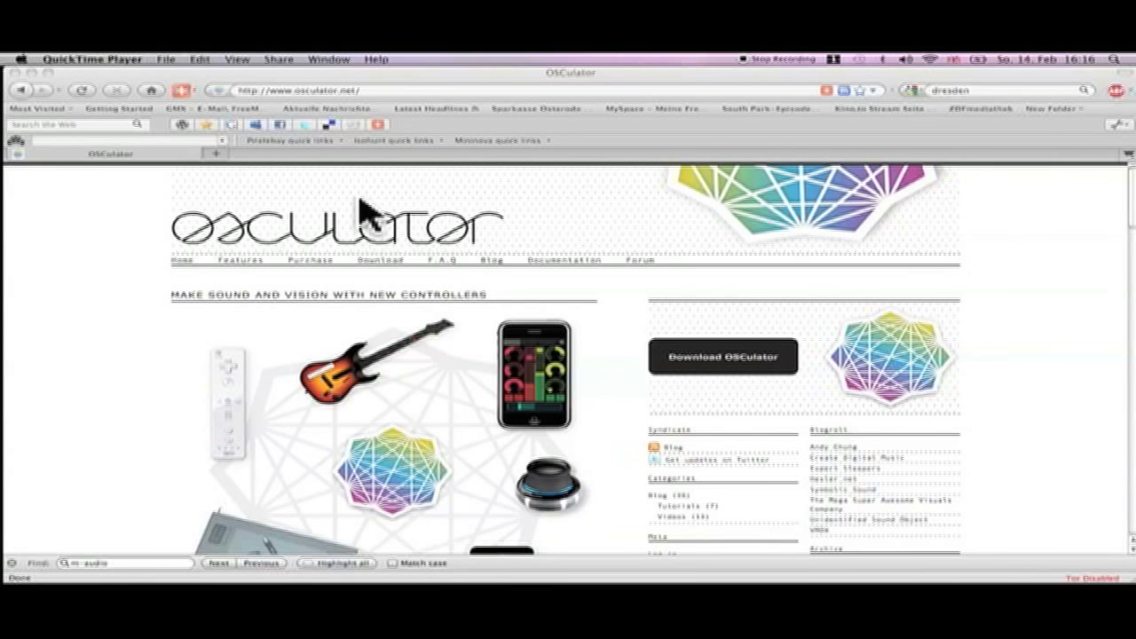
pyautogui.moveTo(625, 217)
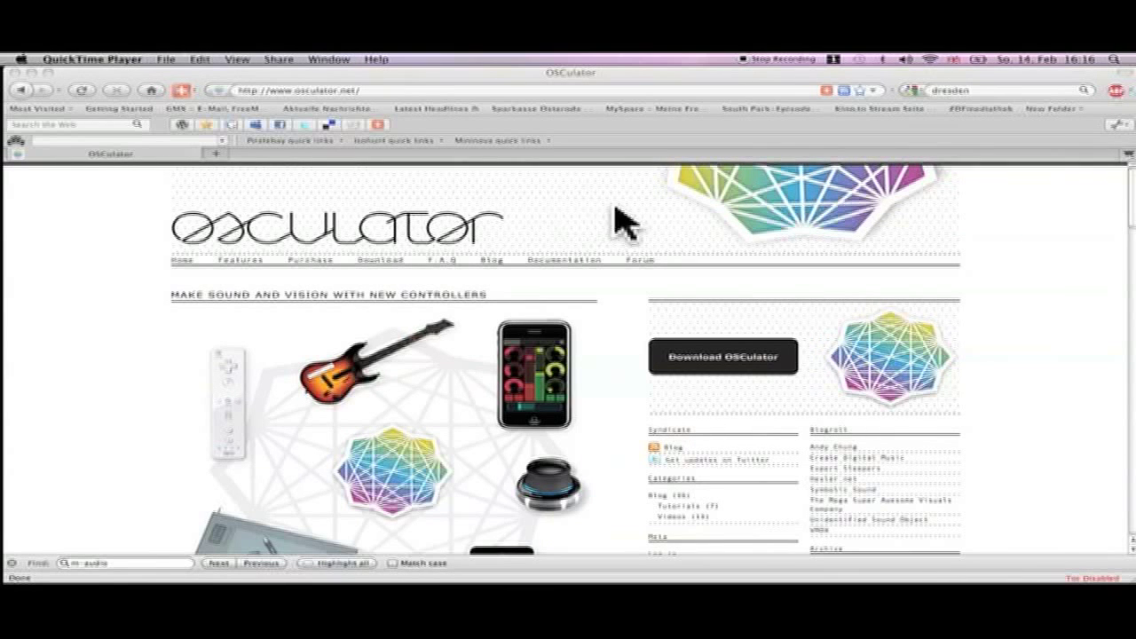
pyautogui.moveTo(281, 110)
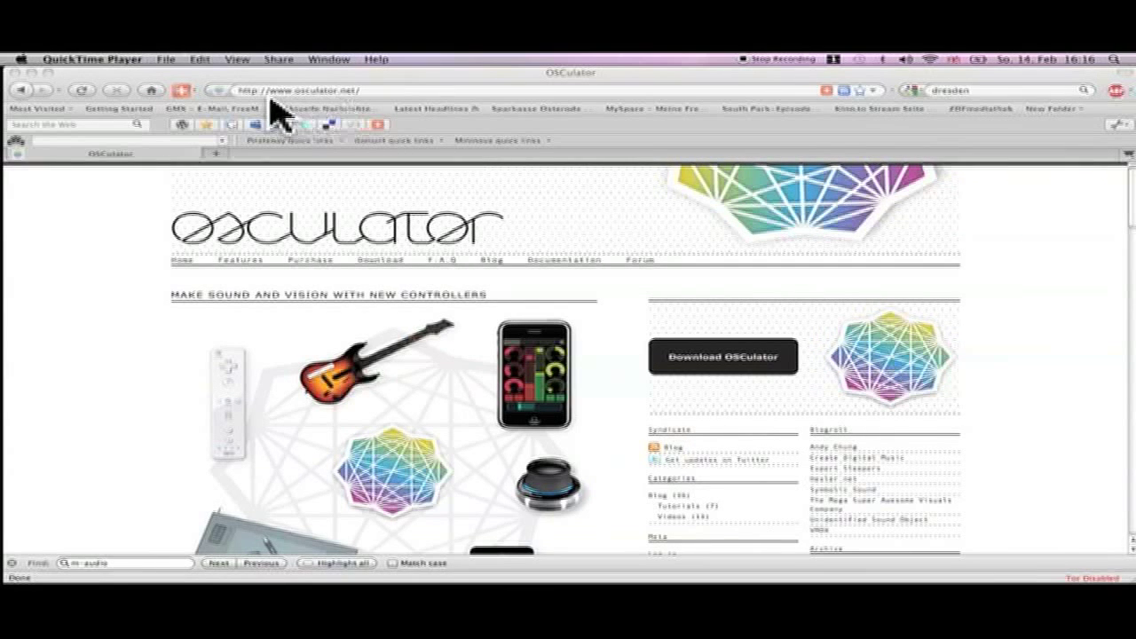
pyautogui.moveTo(334, 116)
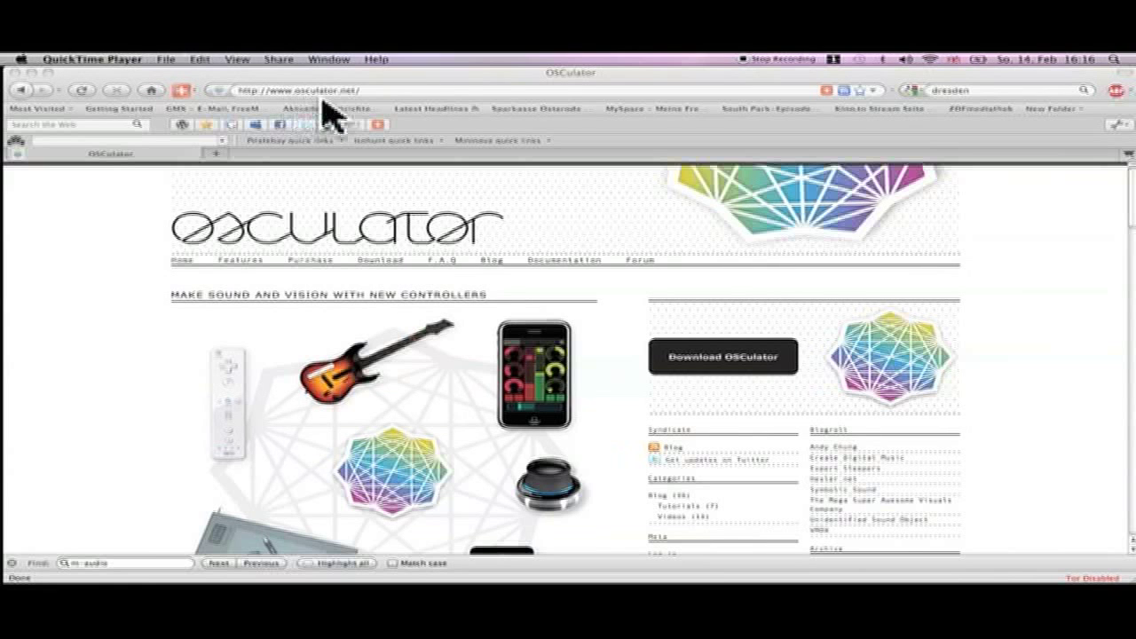
pyautogui.moveTo(745, 227)
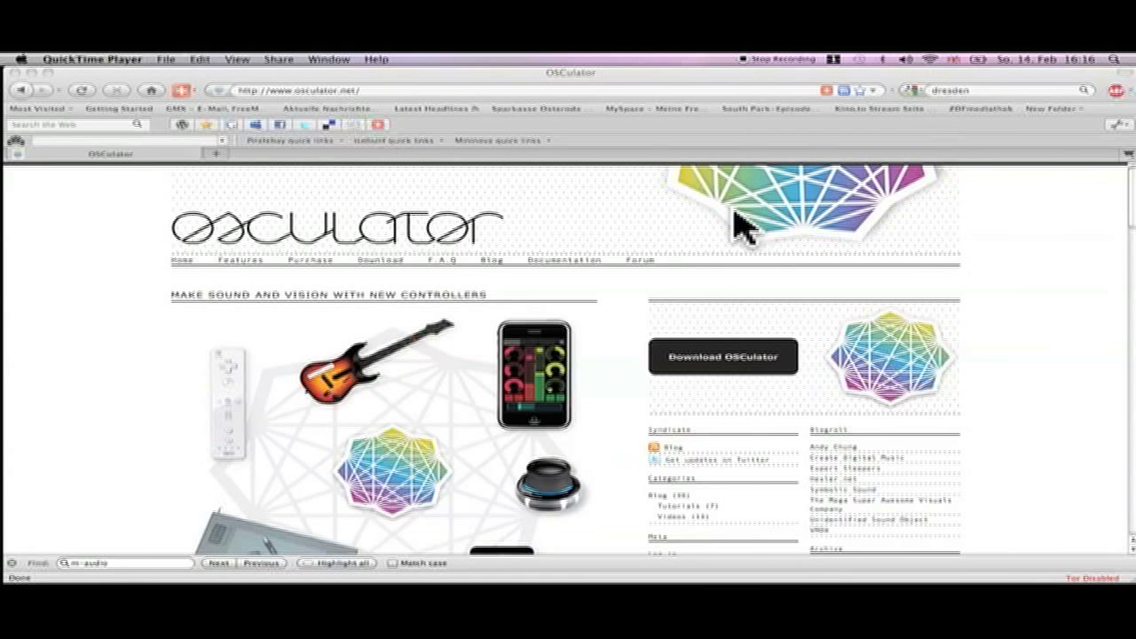
# Launch OSCulator with a new Untitled document and OSC input running.
pyautogui.scroll(-3)
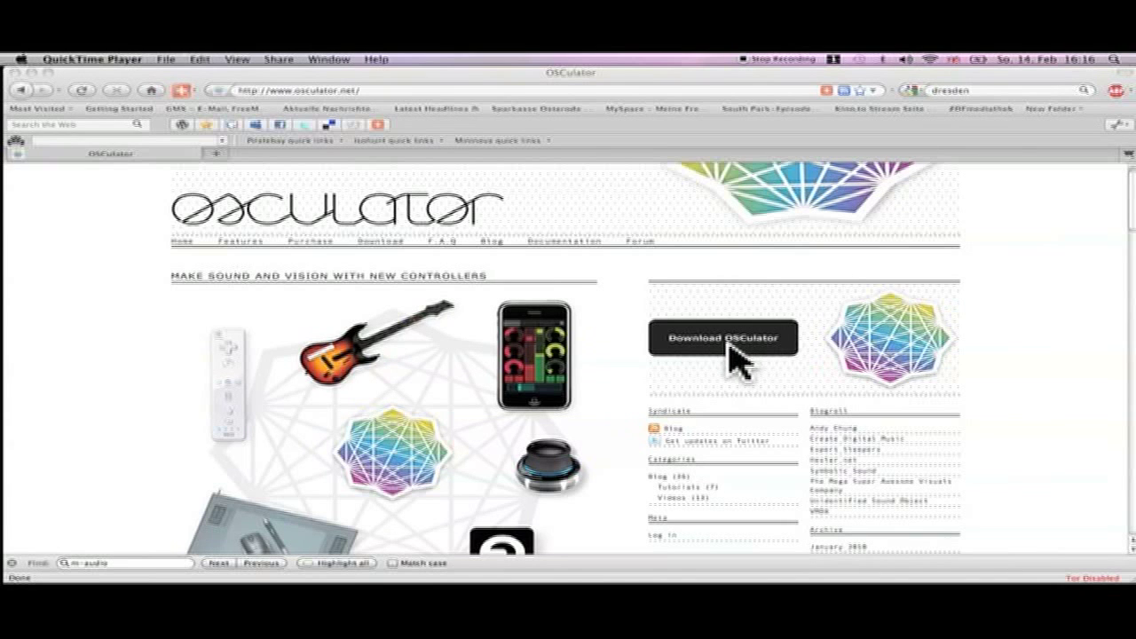
pyautogui.moveTo(594, 275)
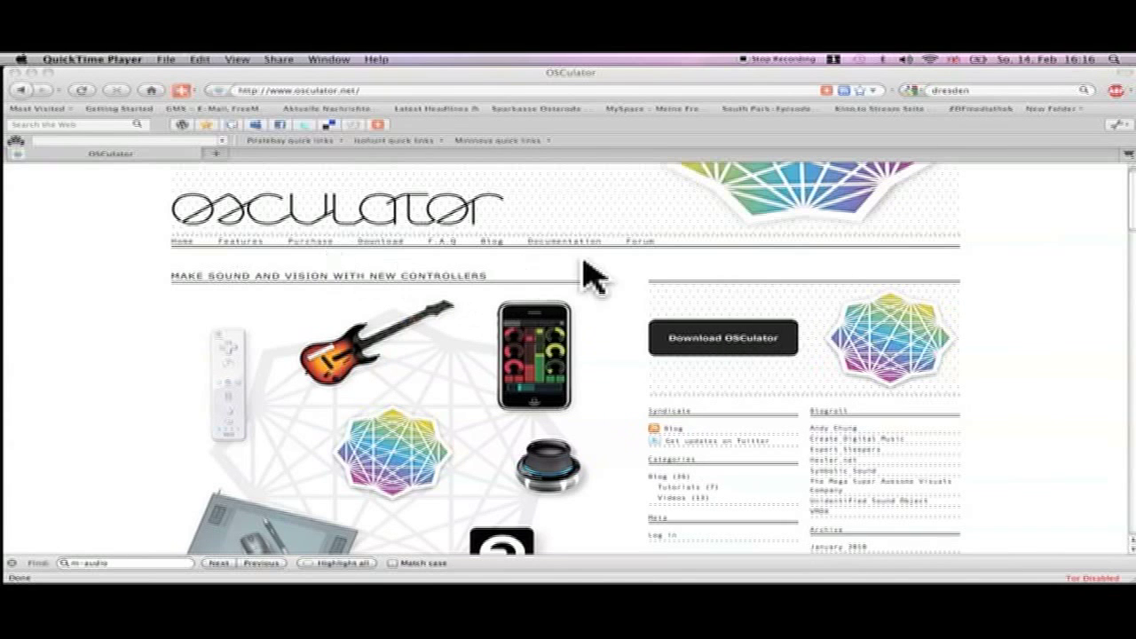
pyautogui.moveTo(656, 277)
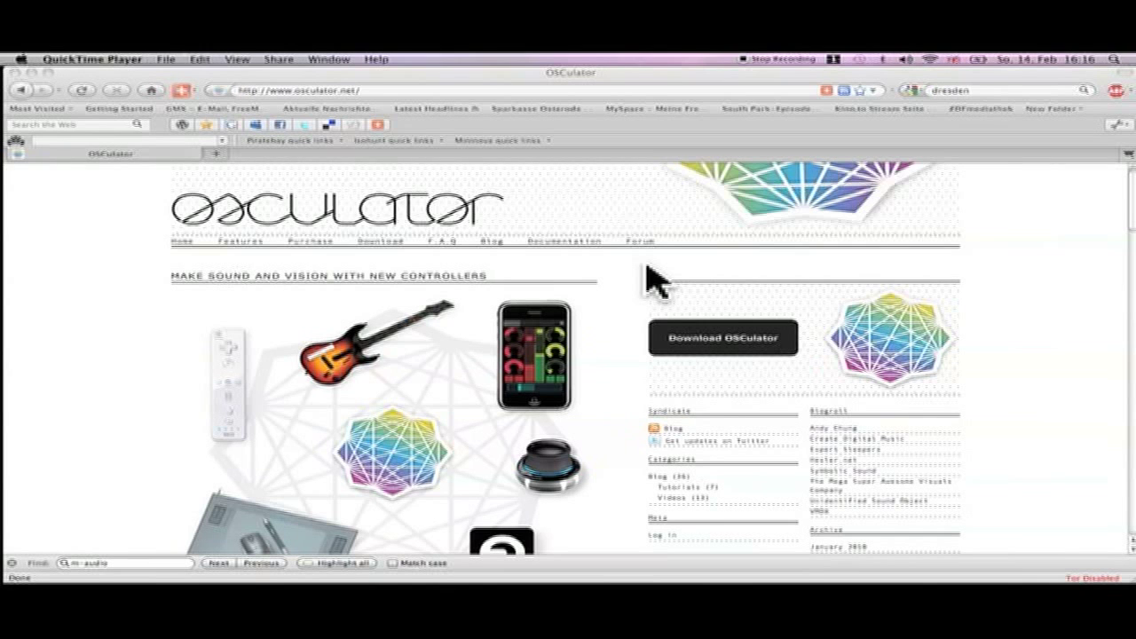
pyautogui.moveTo(701, 269)
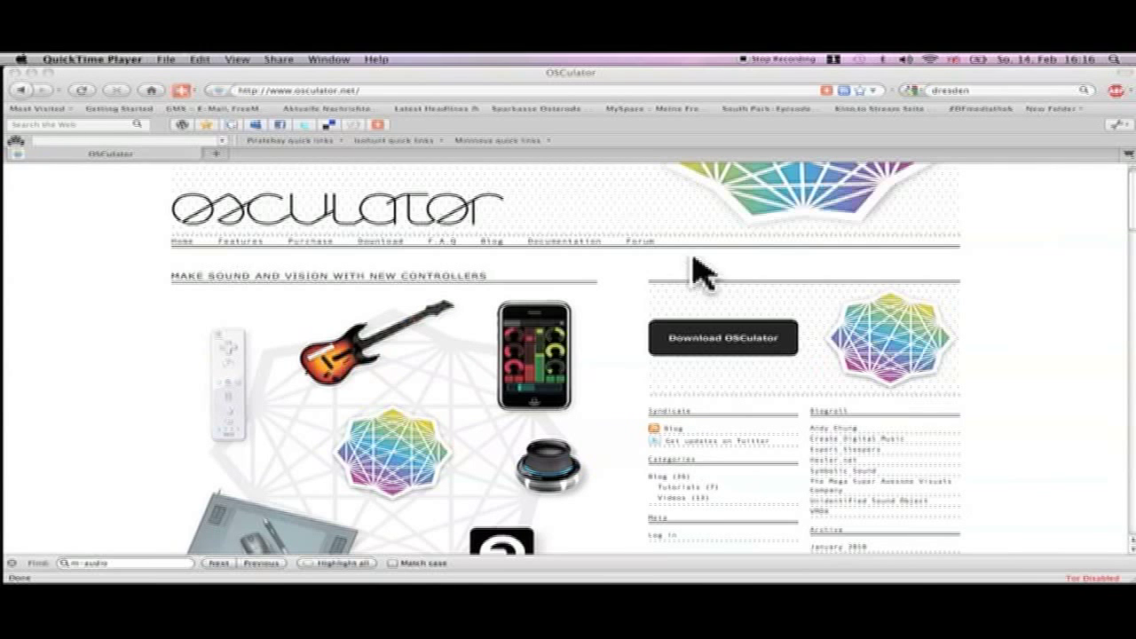
pyautogui.moveTo(1033, 270)
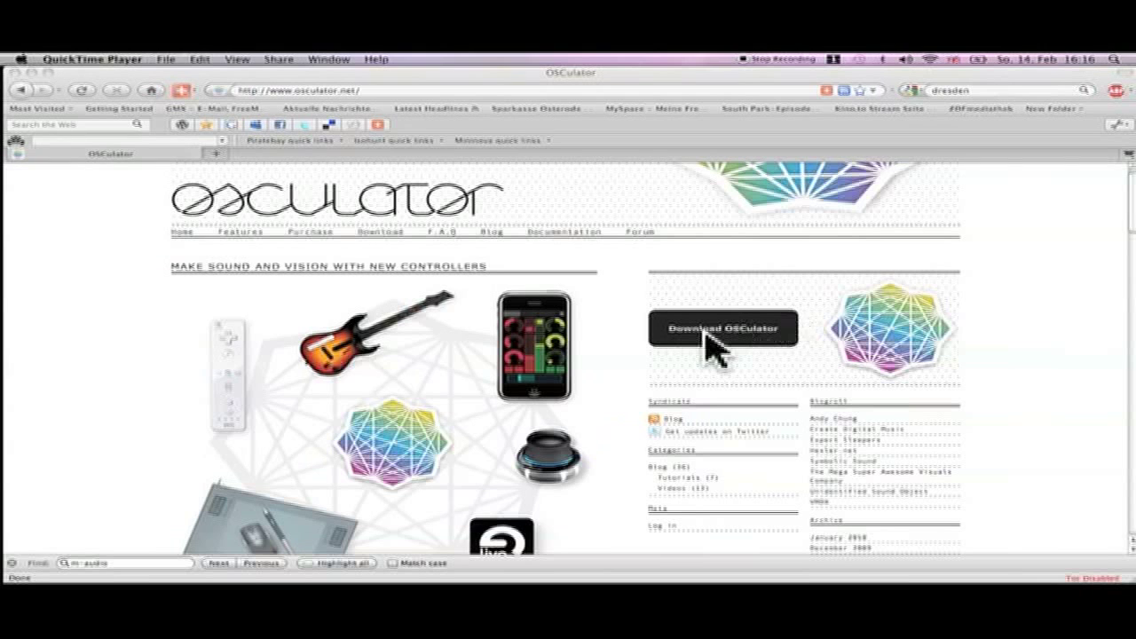
pyautogui.moveTo(599, 444)
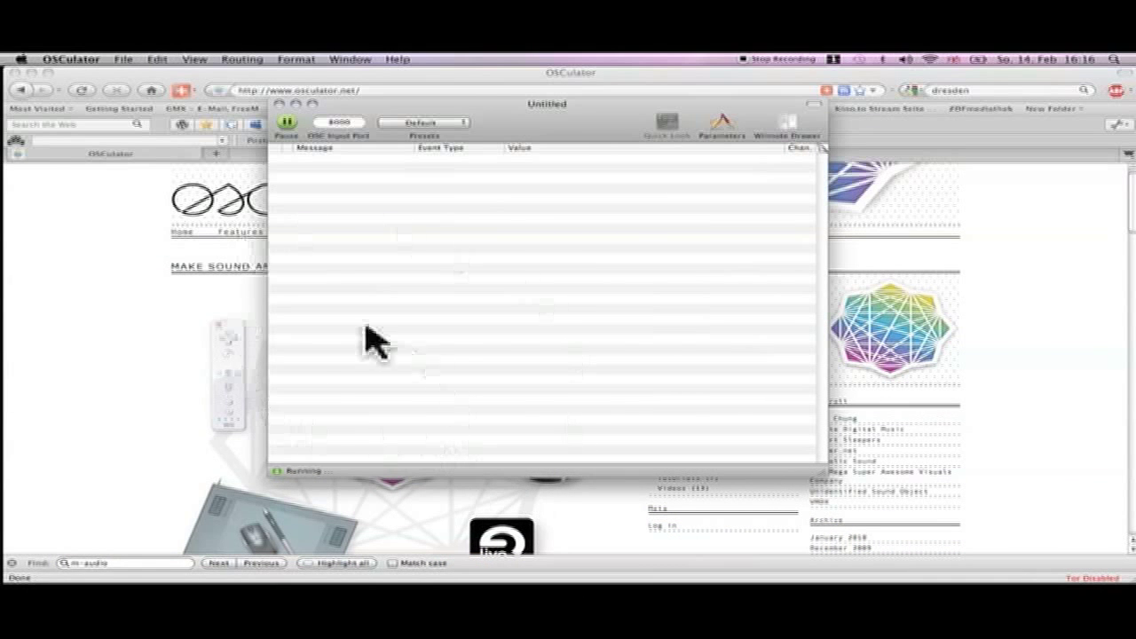
pyautogui.moveTo(301, 387)
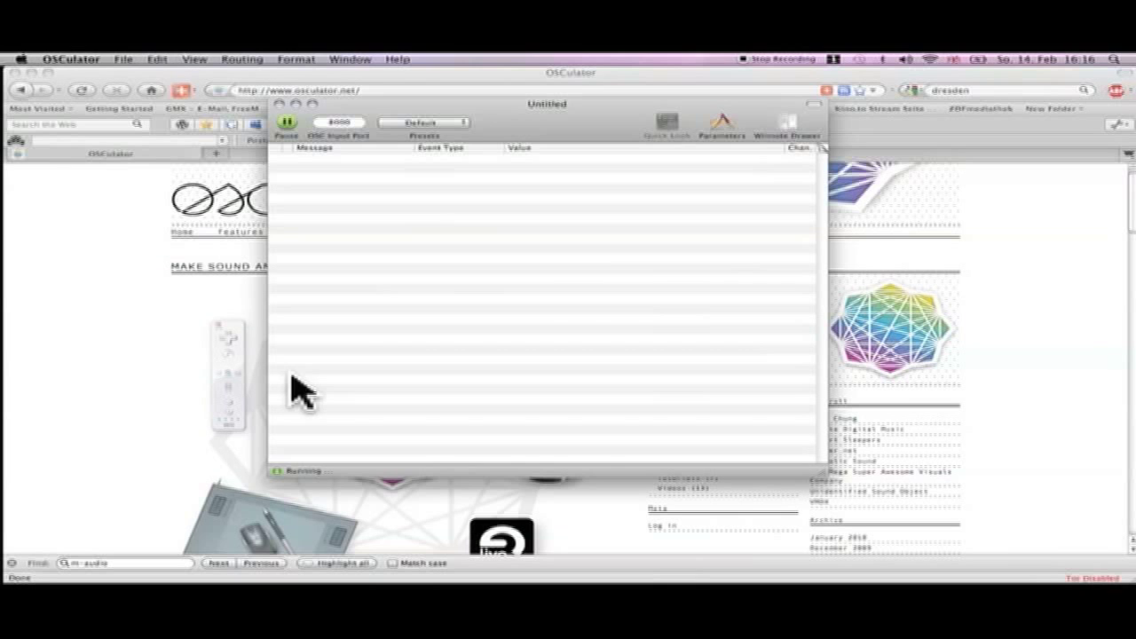
pyautogui.moveTo(364, 451)
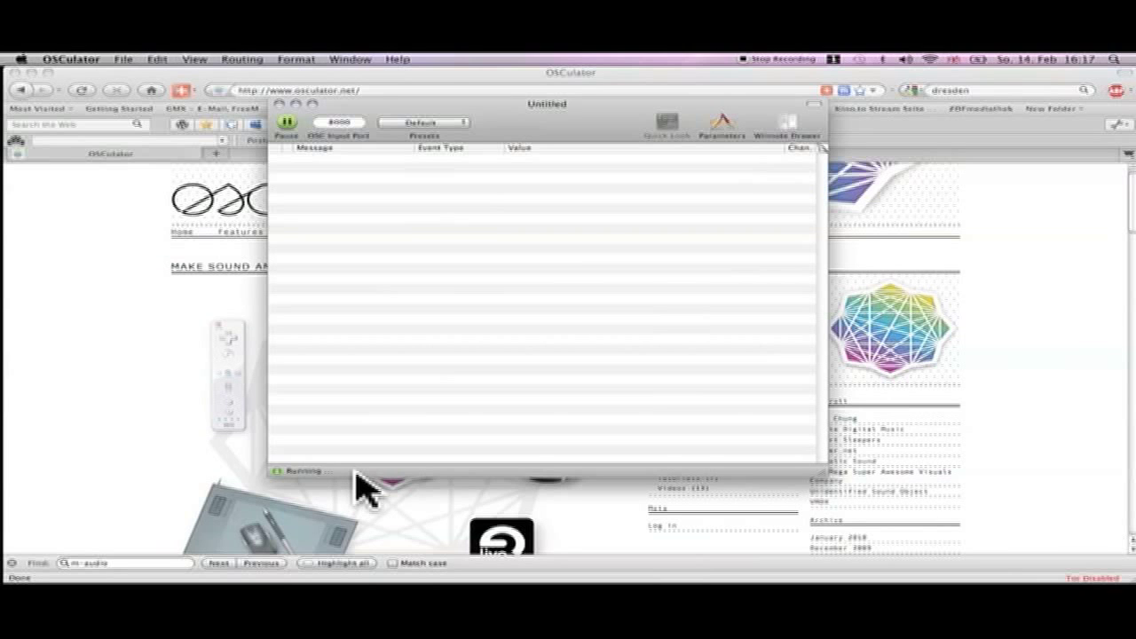
pyautogui.click(784, 124)
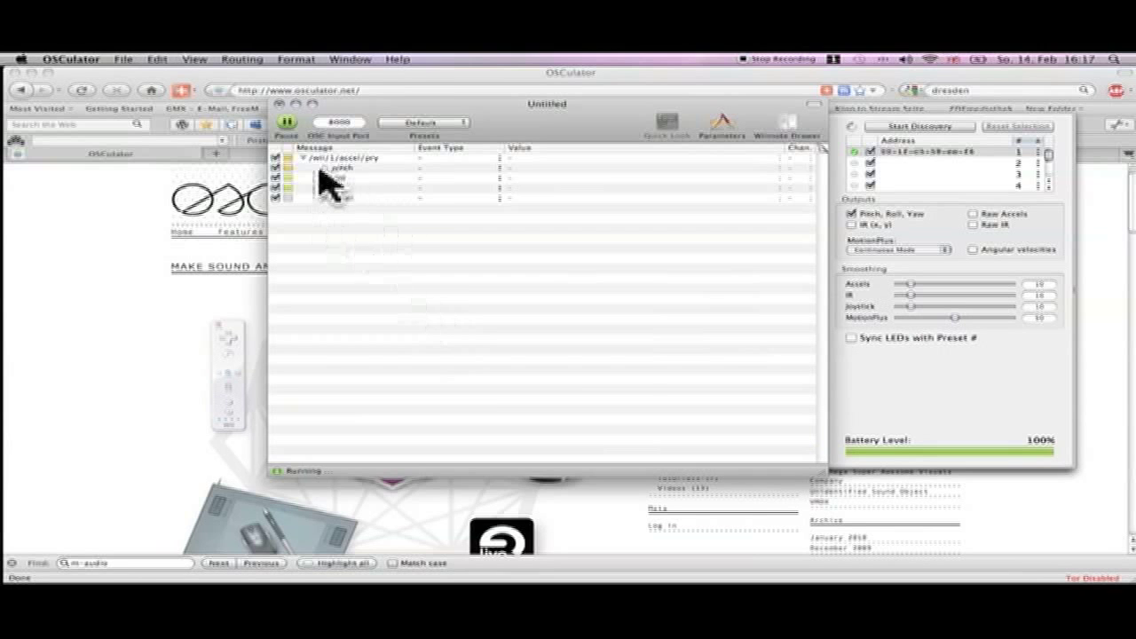
# Start Wiimote discovery from the Wiimote Drawer and pair the remote.
pyautogui.click(311, 156)
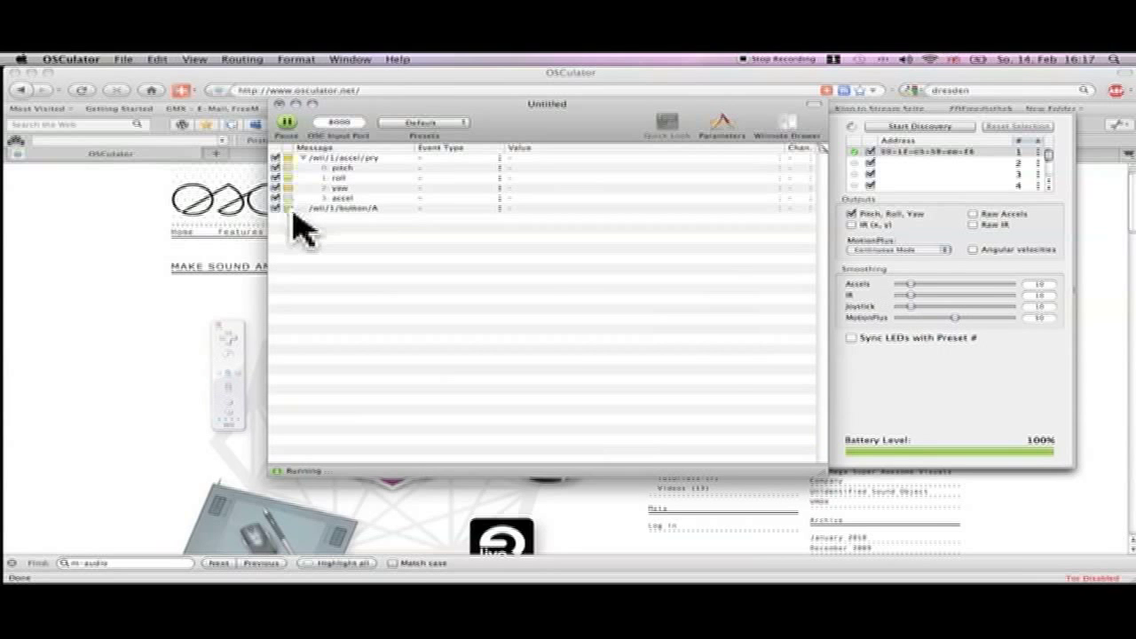
pyautogui.moveTo(316, 245)
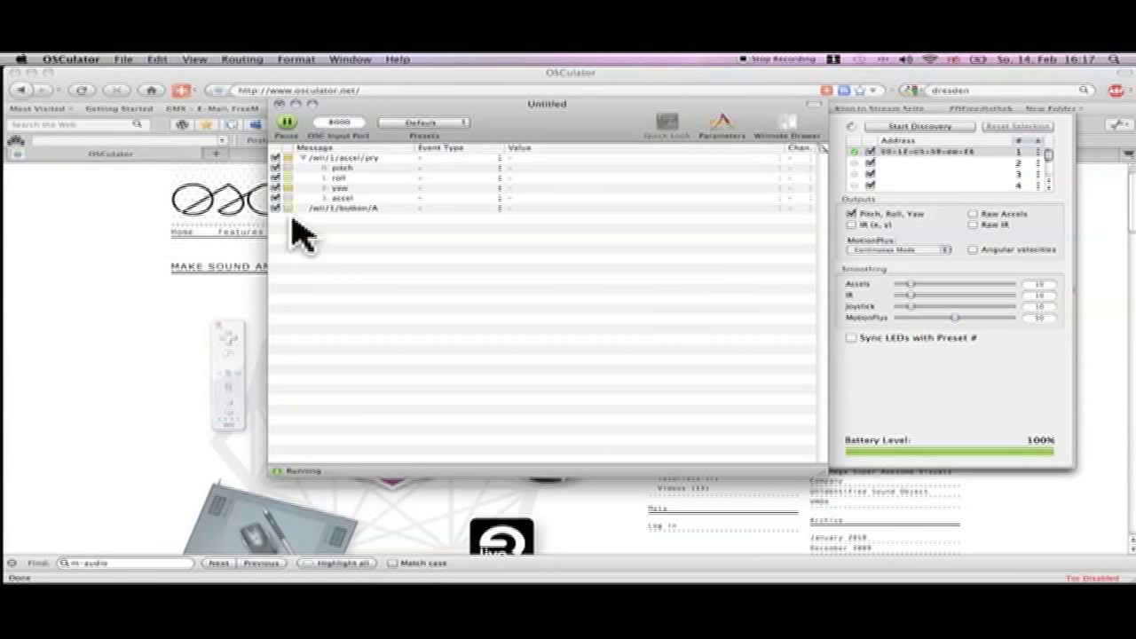
pyautogui.moveTo(333, 257)
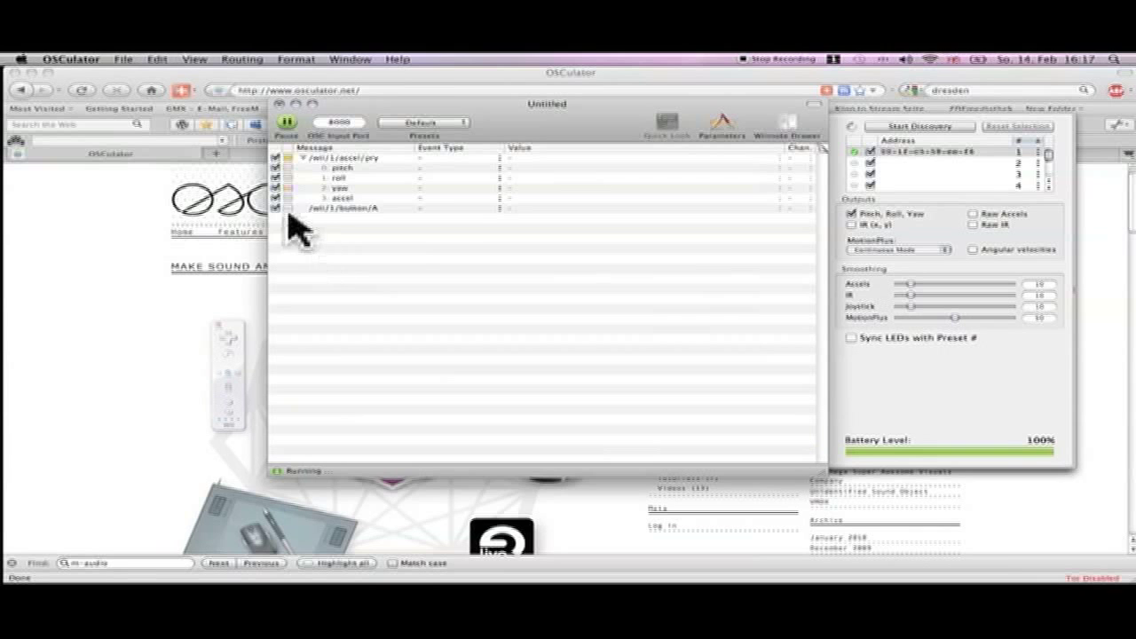
pyautogui.moveTo(434, 222)
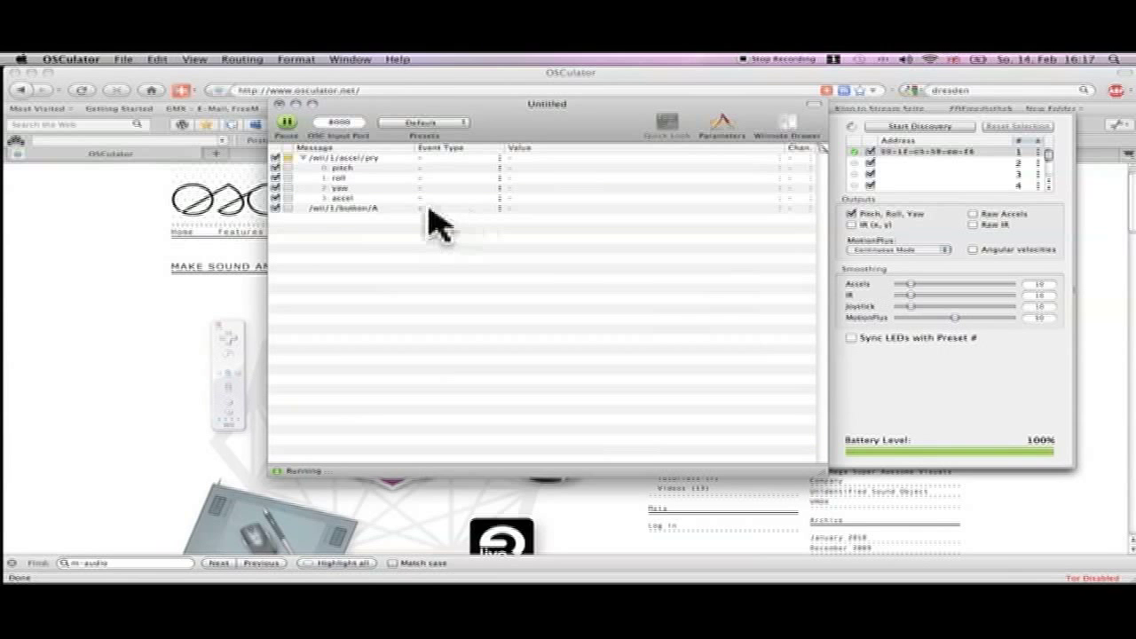
# Choose MIDI Note as the event type for the /wii/1/button/A message.
pyautogui.click(443, 208)
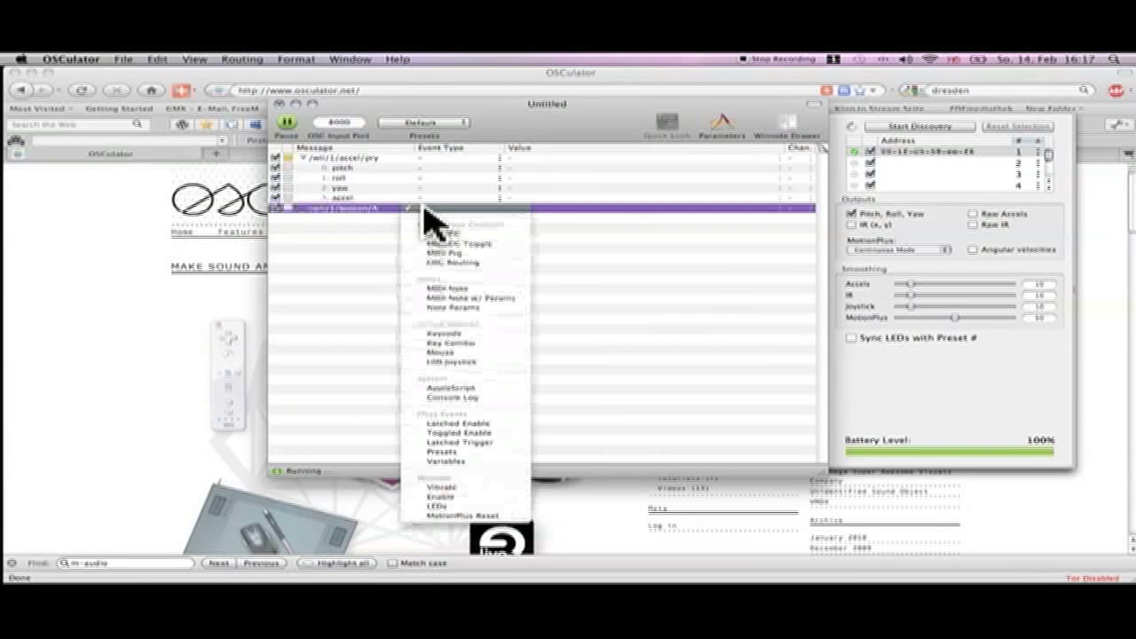
pyautogui.click(434, 217)
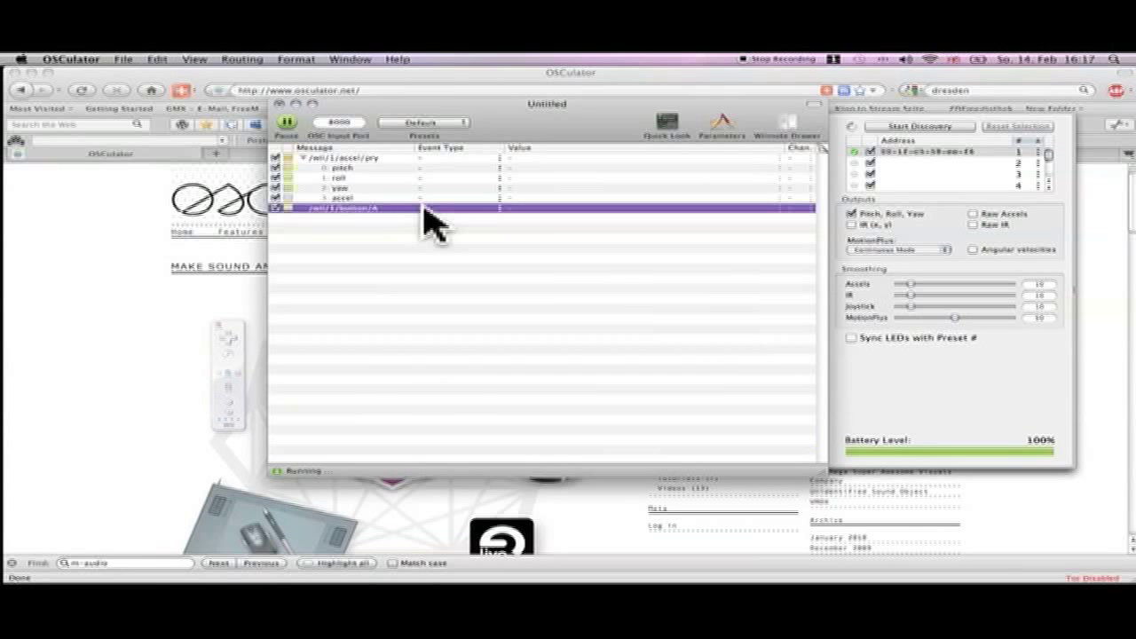
pyautogui.click(440, 208)
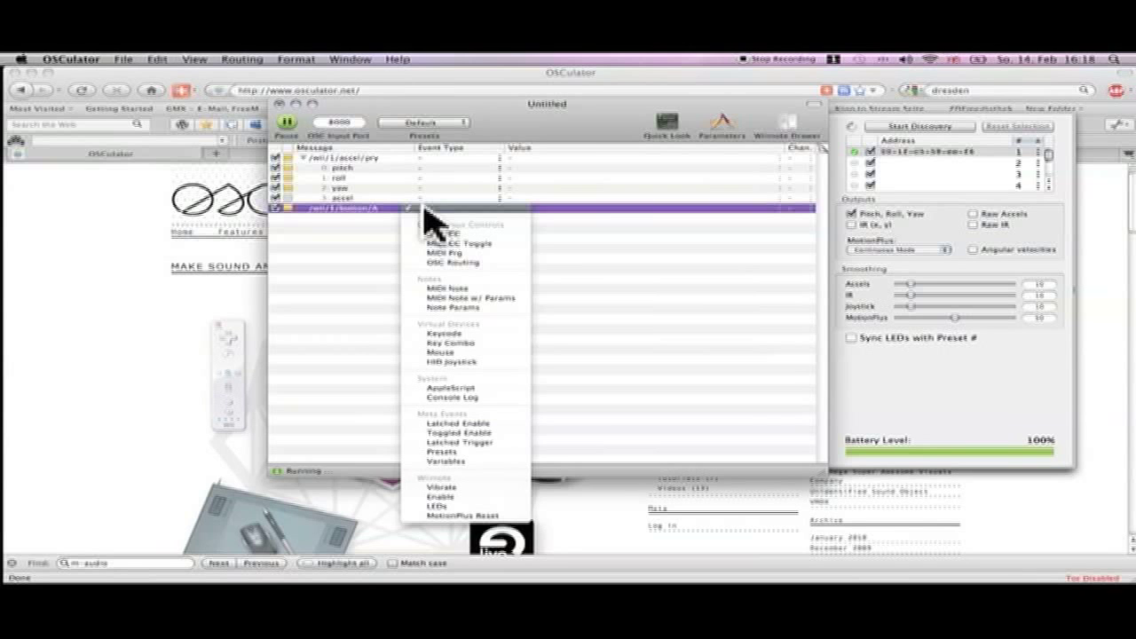
pyautogui.moveTo(453, 281)
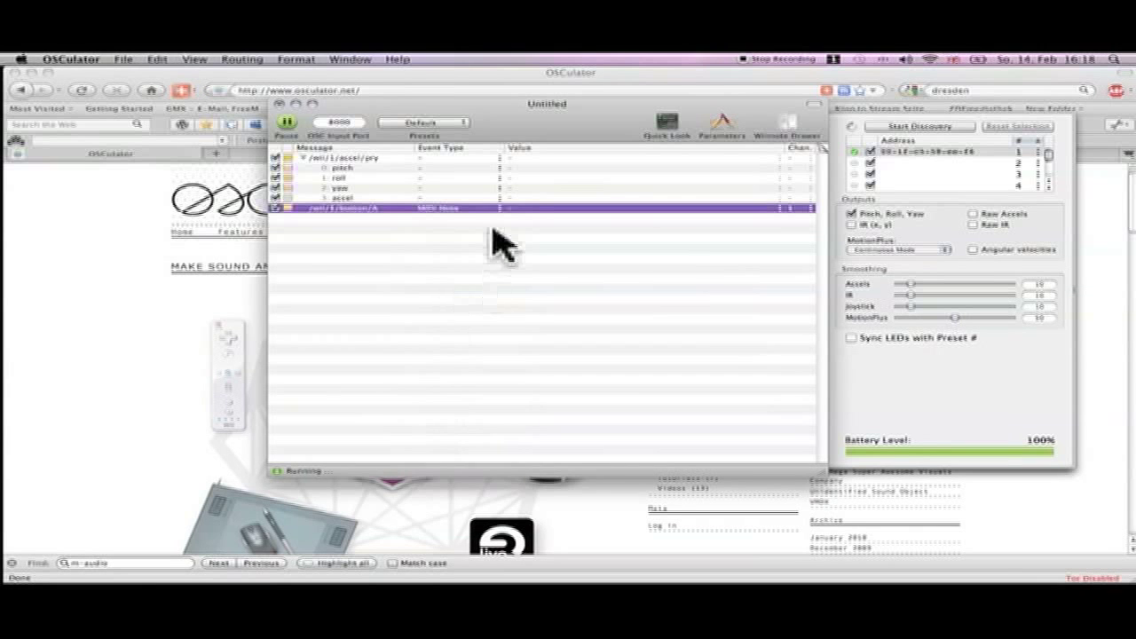
pyautogui.moveTo(518, 227)
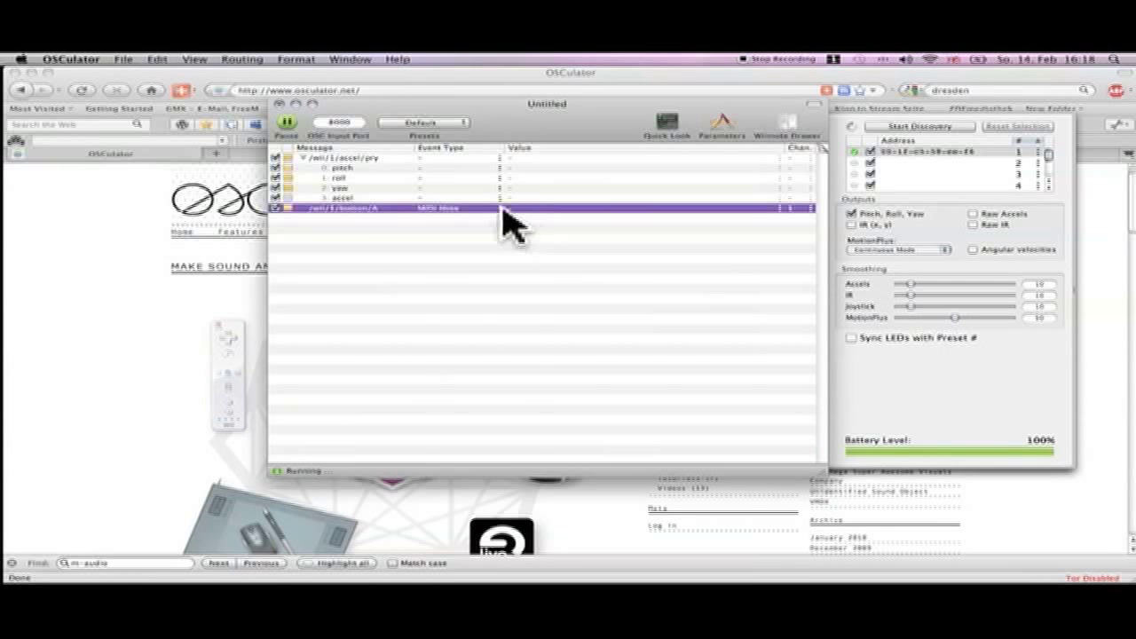
pyautogui.moveTo(795, 204)
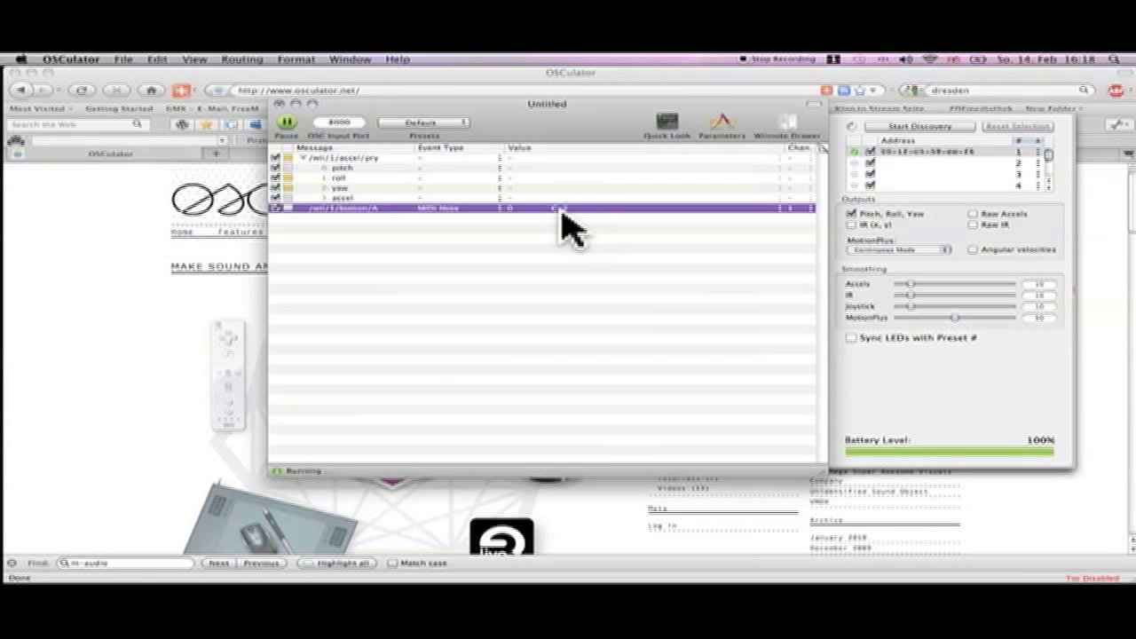
pyautogui.moveTo(719, 227)
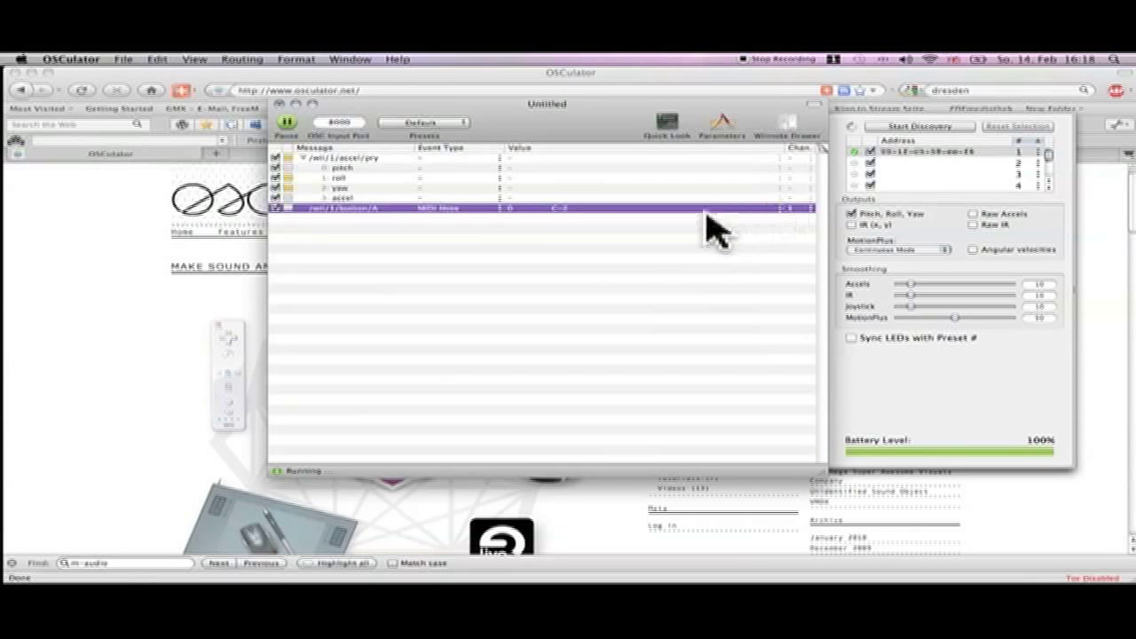
pyautogui.moveTo(807, 227)
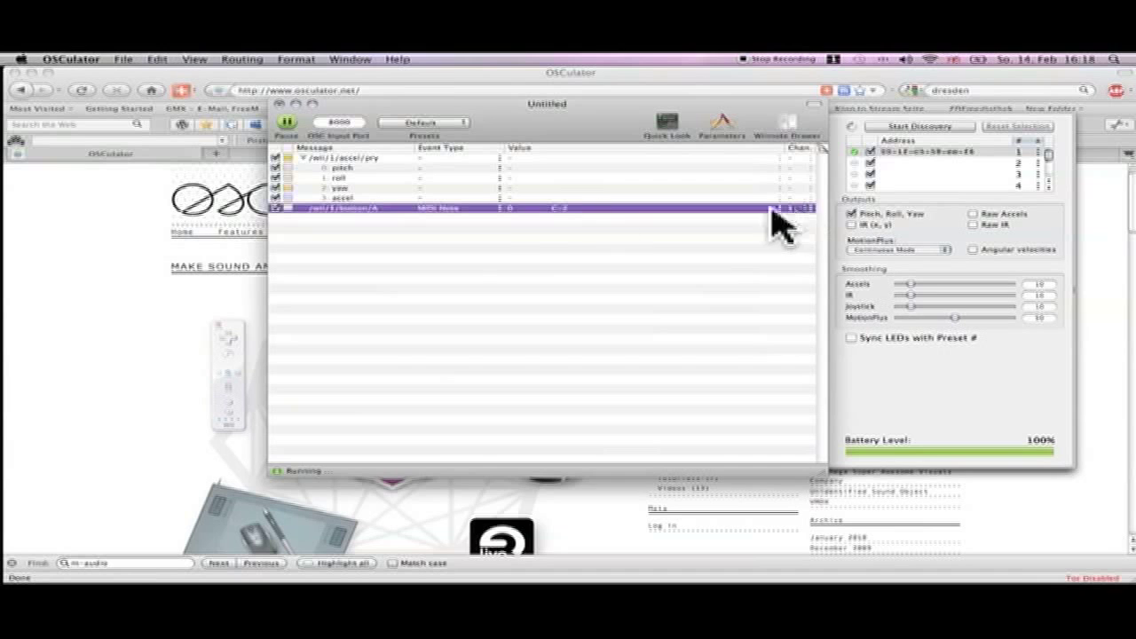
pyautogui.moveTo(635, 293)
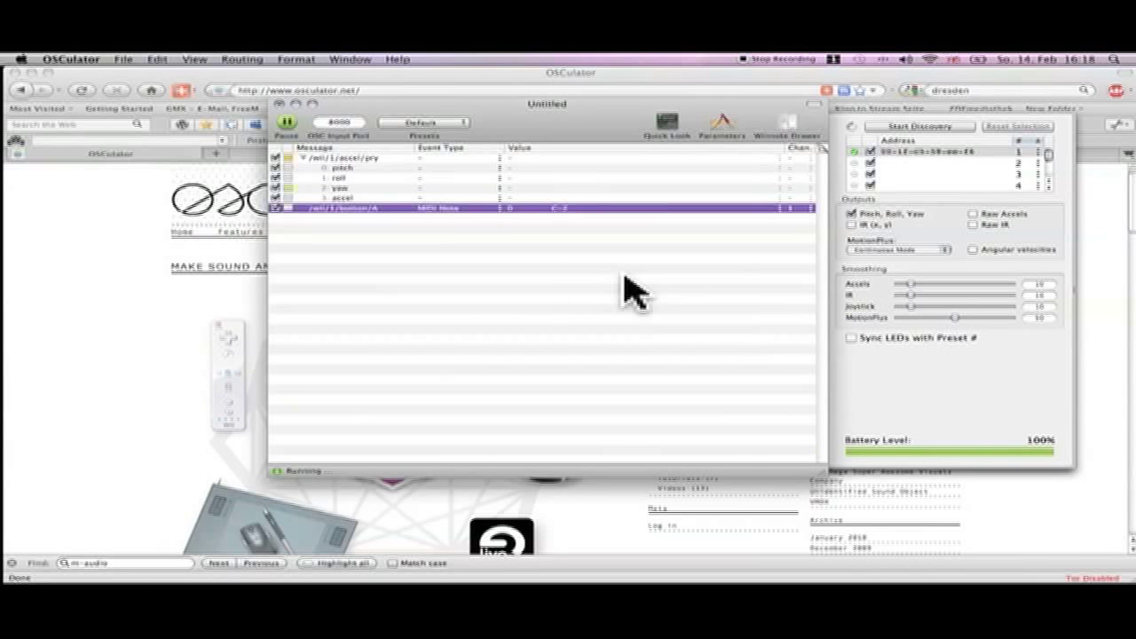
pyautogui.moveTo(334, 227)
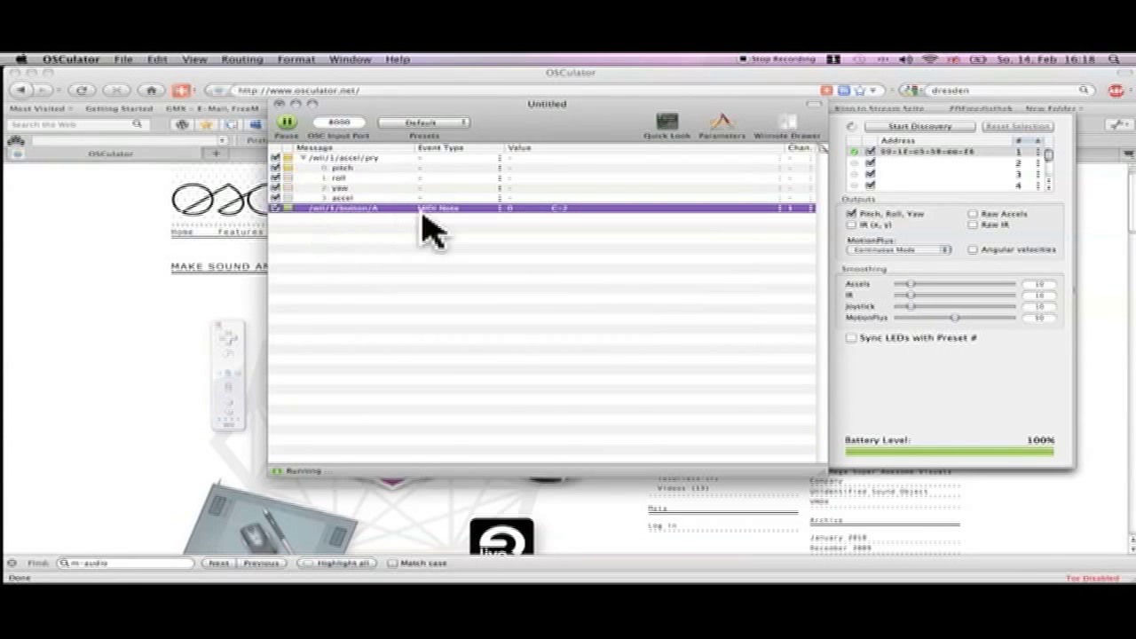
pyautogui.moveTo(542, 221)
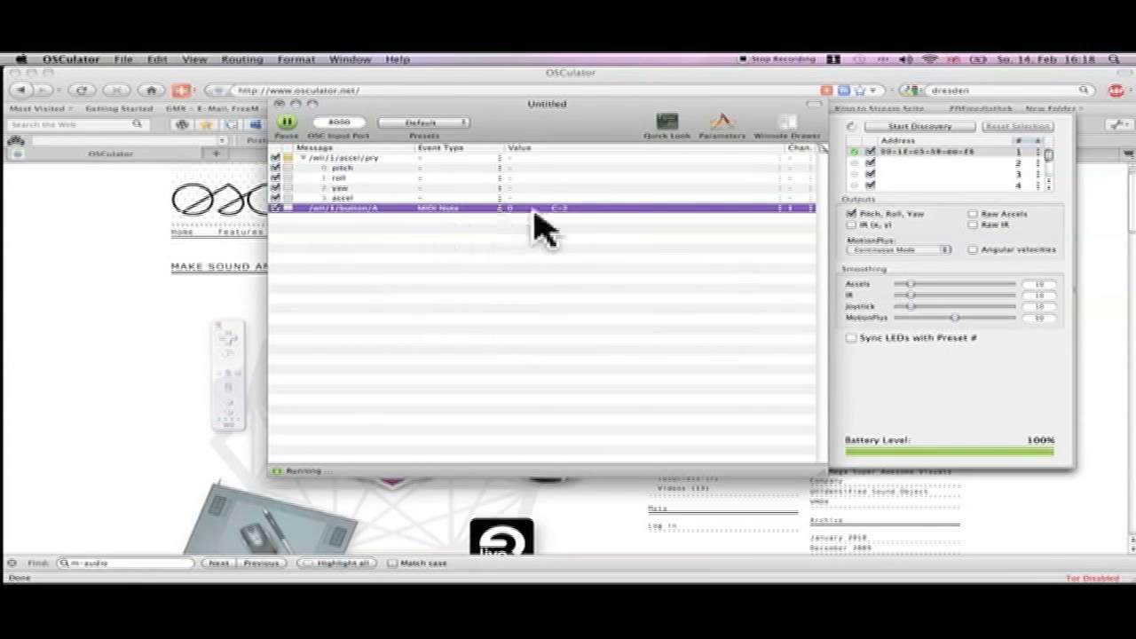
pyautogui.moveTo(334, 234)
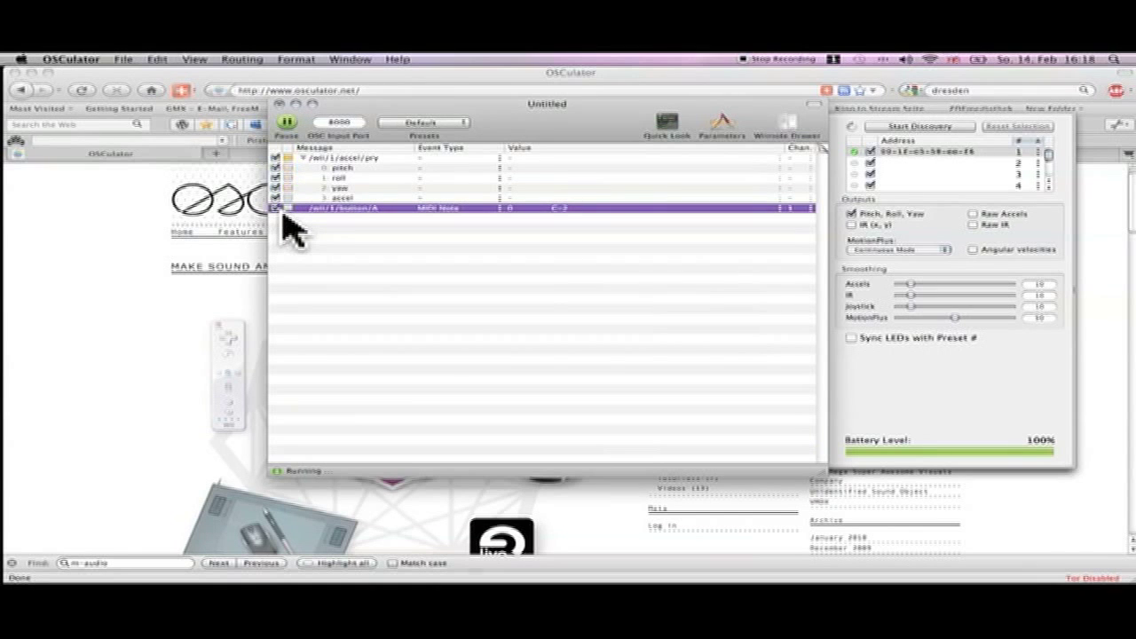
pyautogui.moveTo(320, 231)
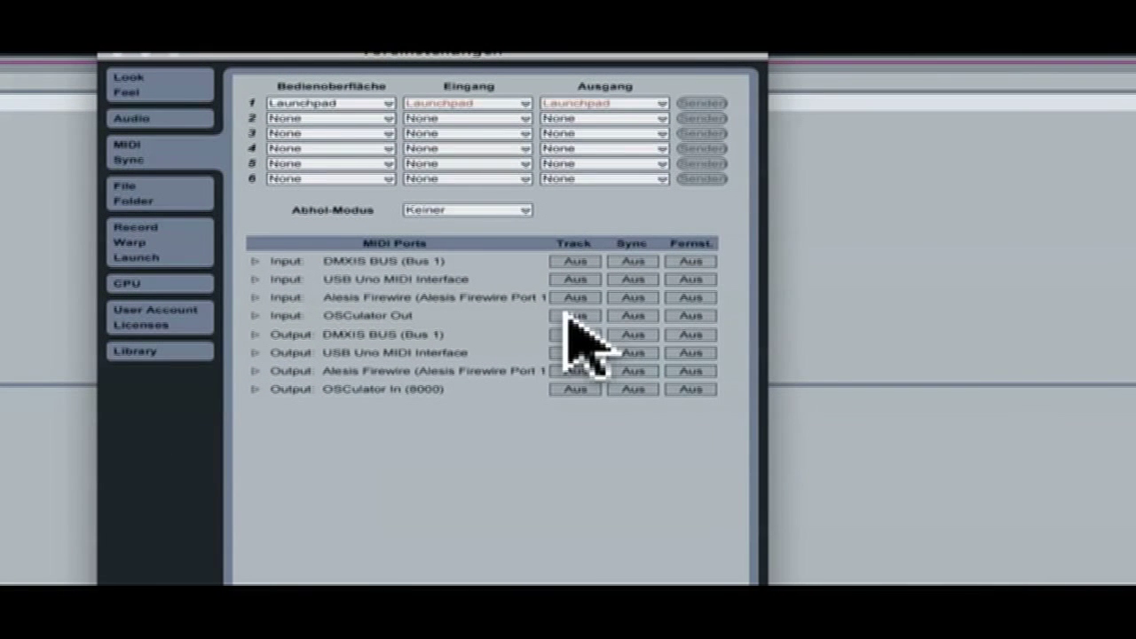
# Enable Track and Remote input for the OSCulator Out port in Live's MIDI preferences.
pyautogui.click(575, 316)
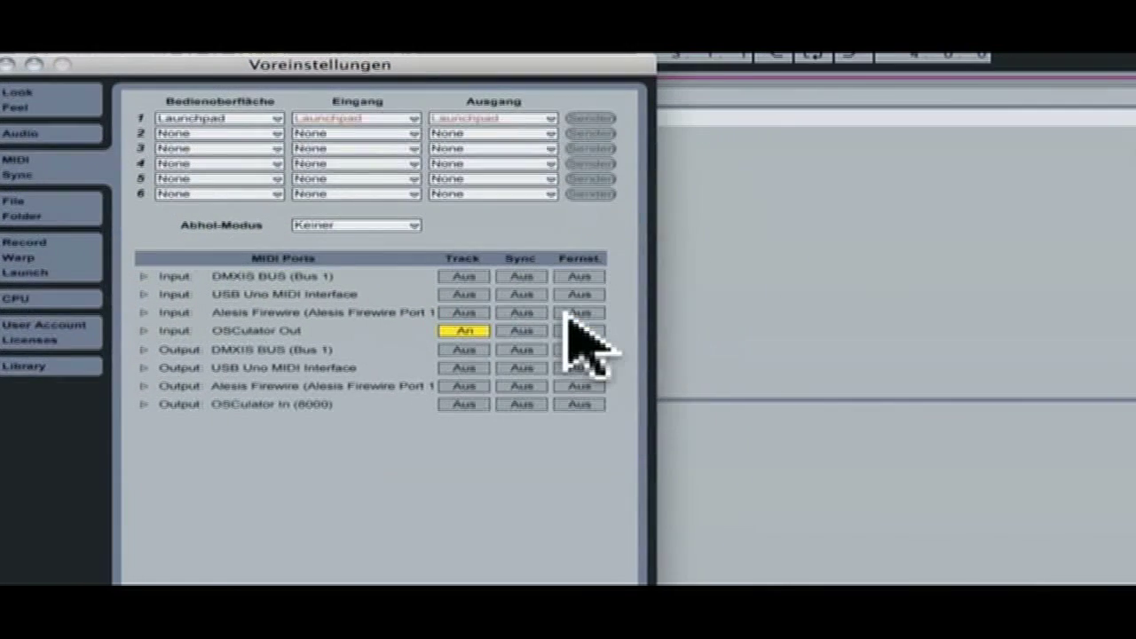
pyautogui.click(579, 331)
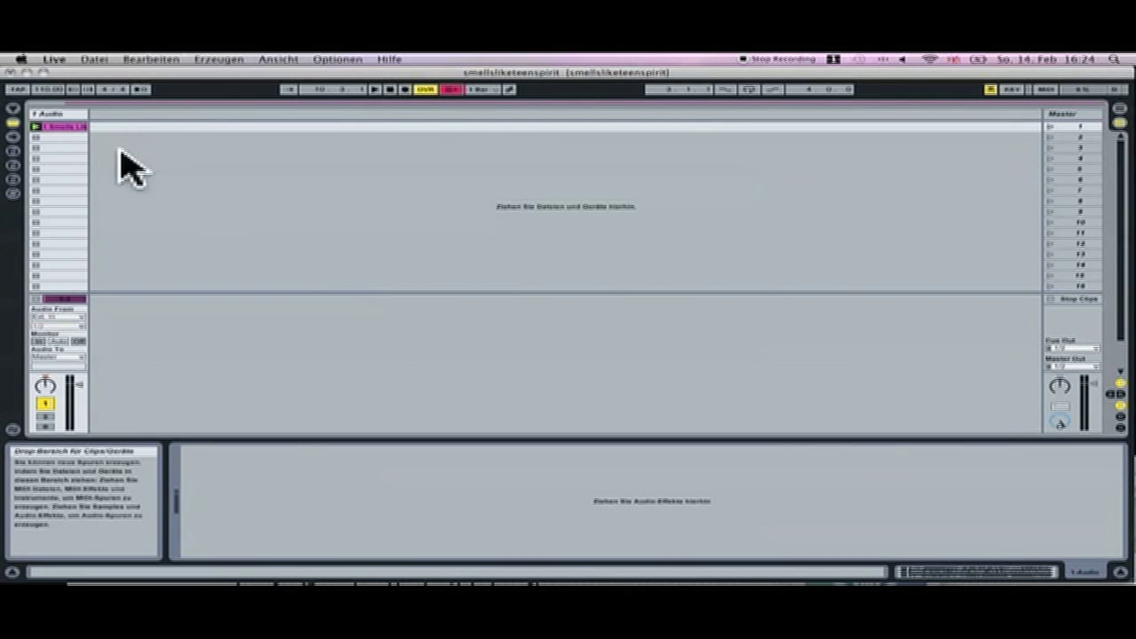
pyautogui.moveTo(80, 142)
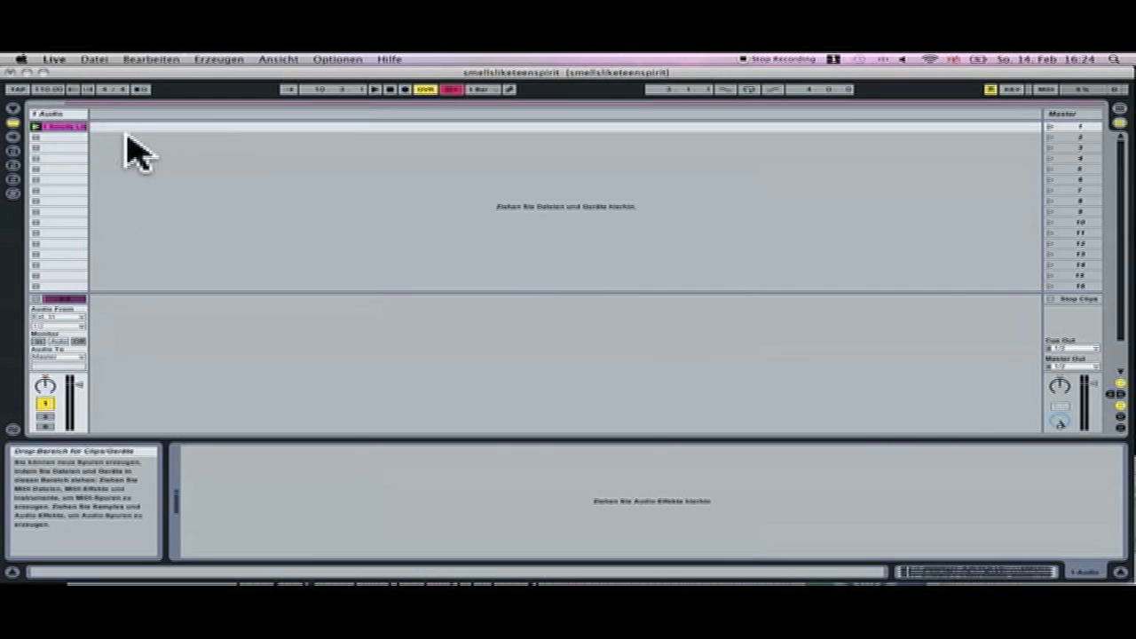
pyautogui.moveTo(1049, 100)
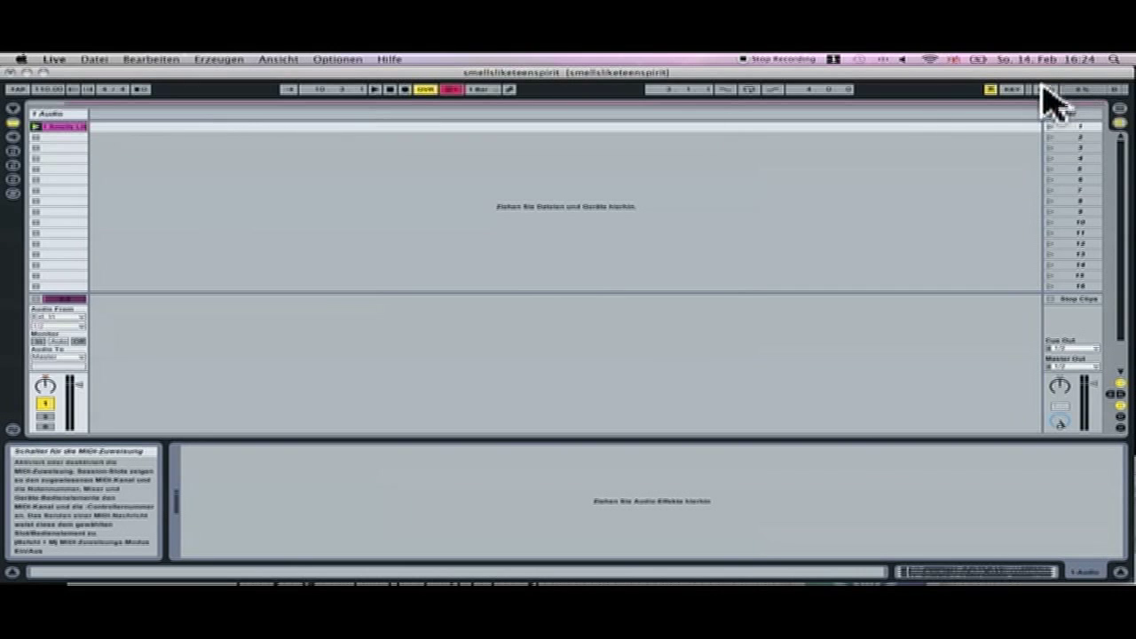
# Switch Ableton Live into MIDI Map Mode.
pyautogui.click(1047, 89)
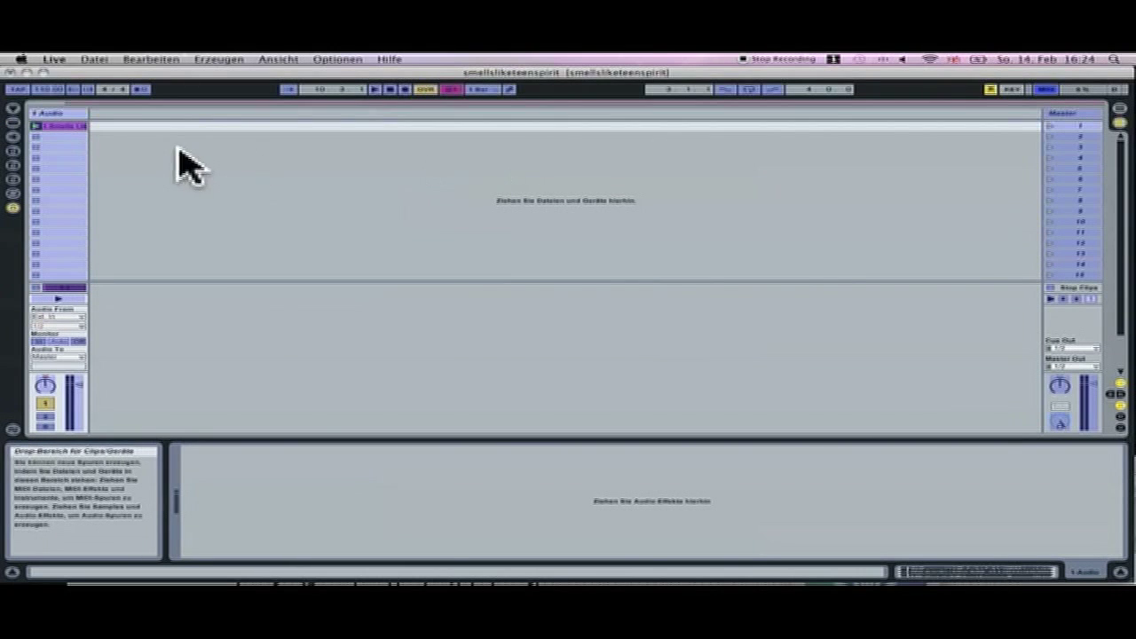
pyautogui.moveTo(62, 139)
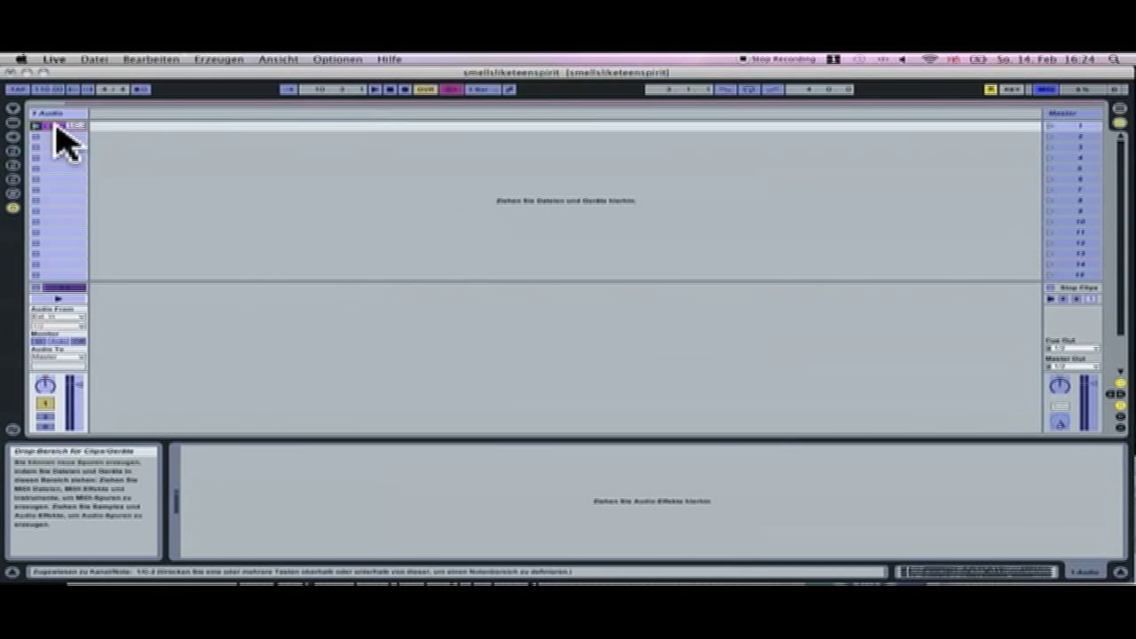
pyautogui.moveTo(57, 142)
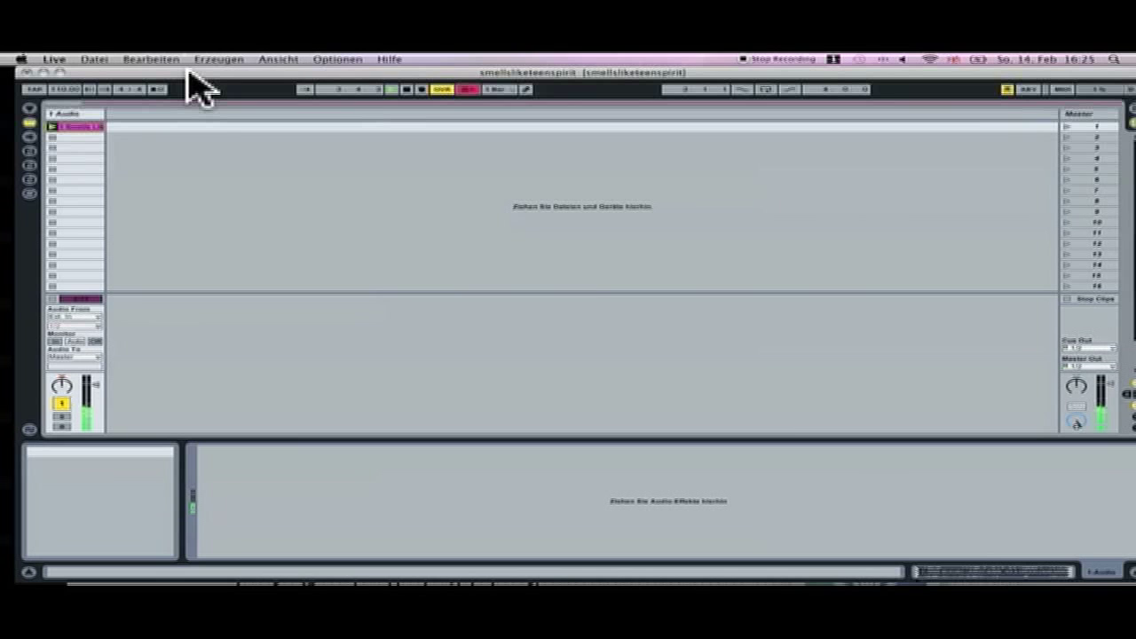
pyautogui.moveTo(371, 121)
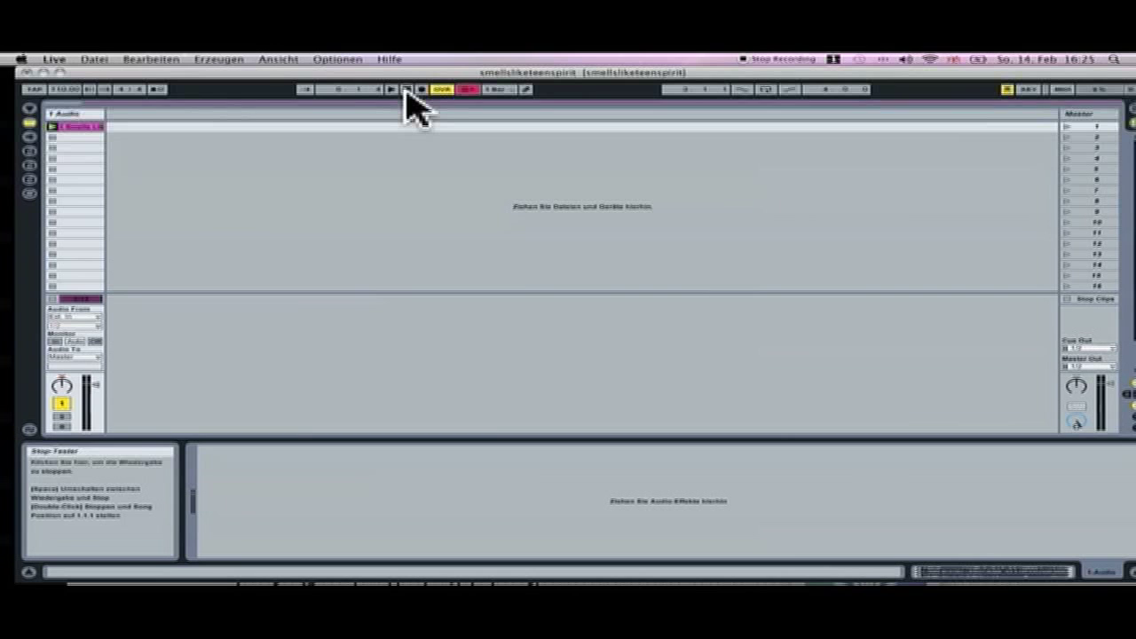
# Stop playback from Live's transport bar after leaving MIDI Map Mode.
pyautogui.click(390, 88)
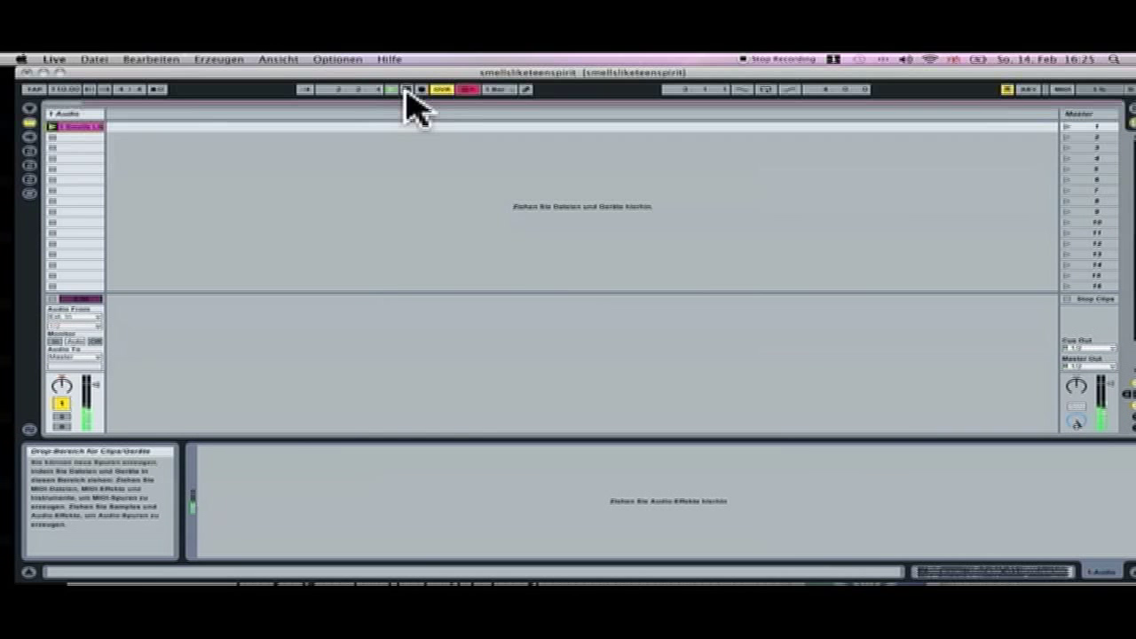